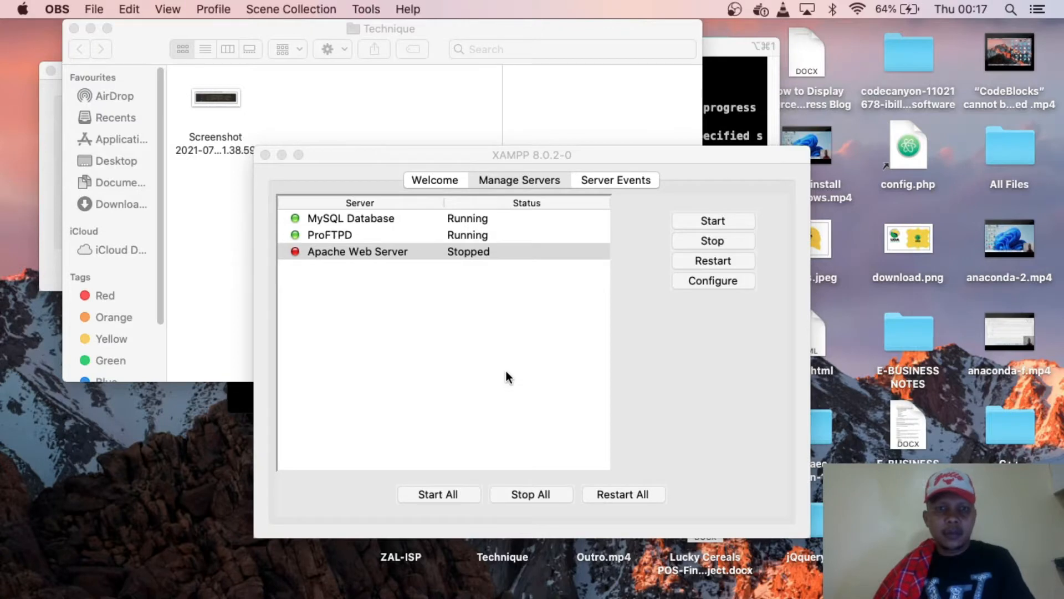
mouse_move(680, 420)
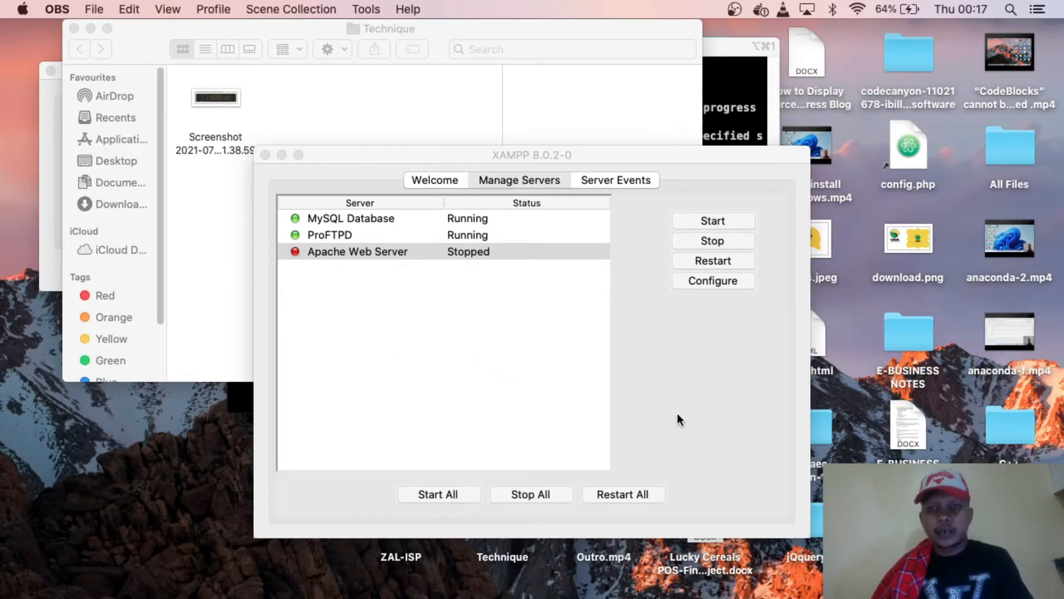
mouse_move(421, 378)
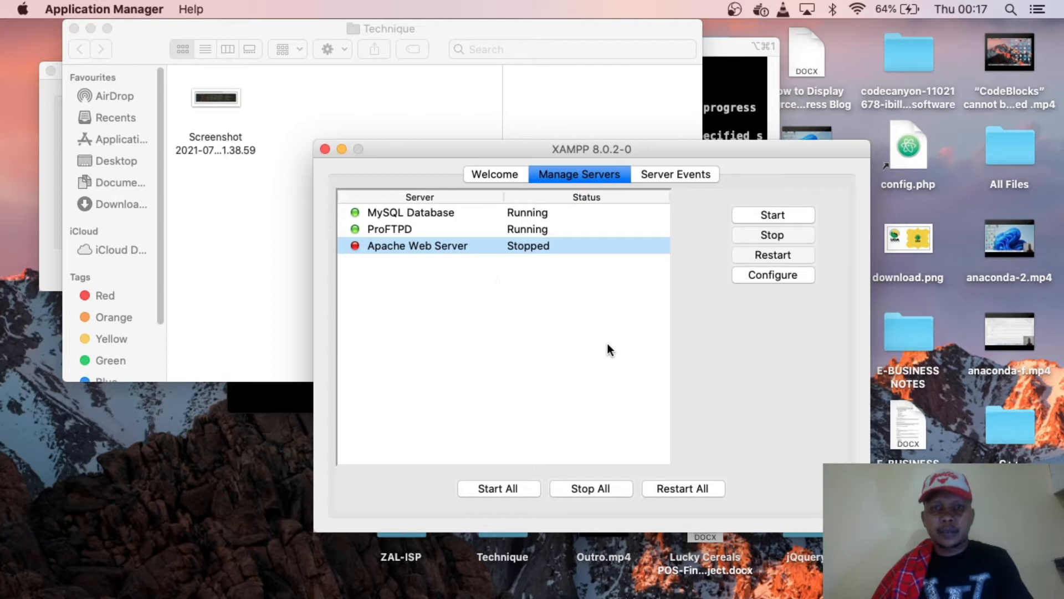
mouse_move(465, 222)
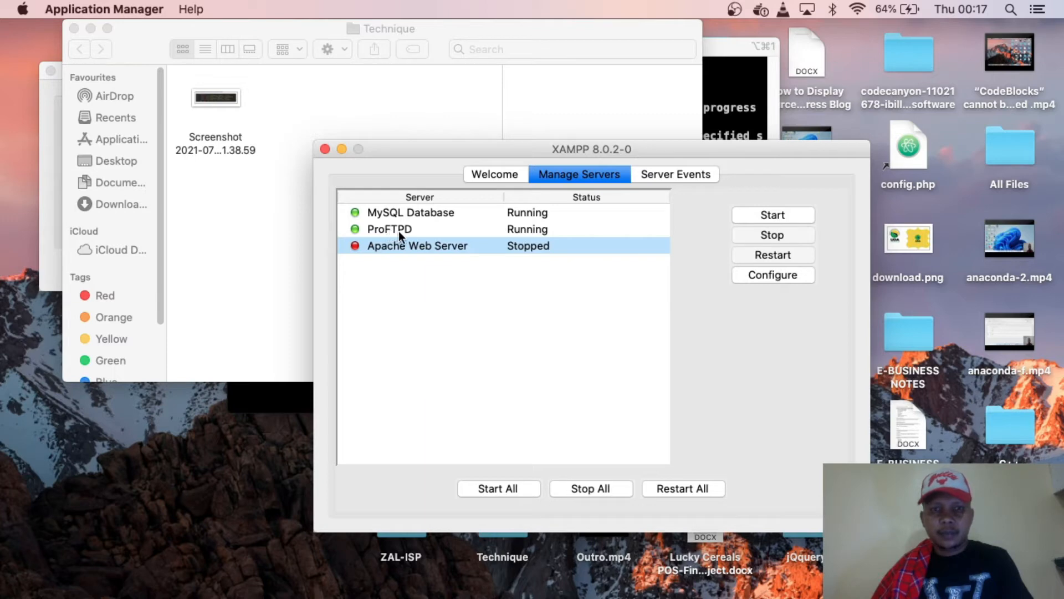
mouse_move(402, 259)
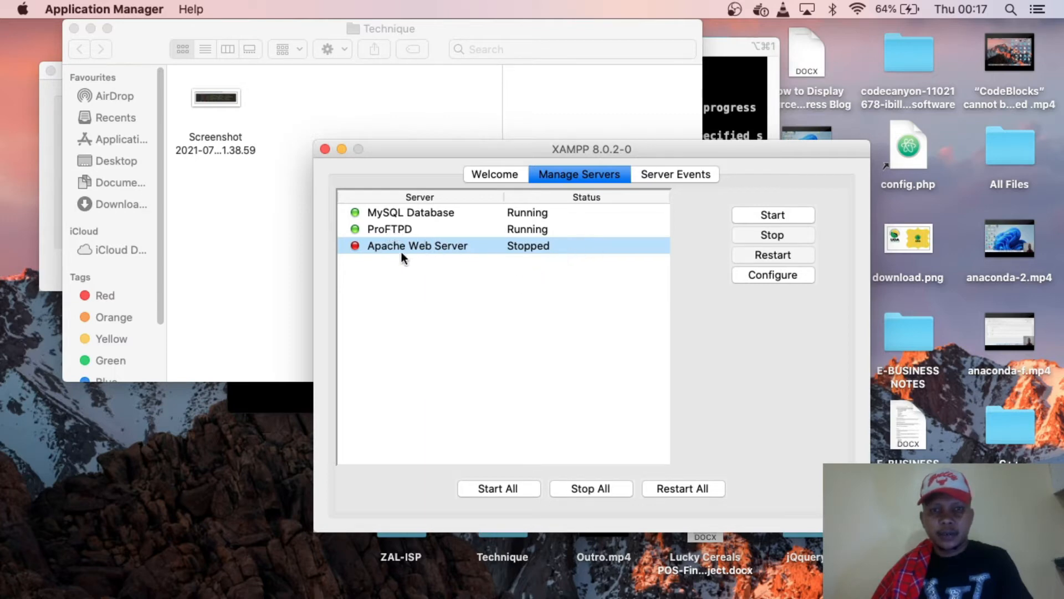
mouse_move(564, 248)
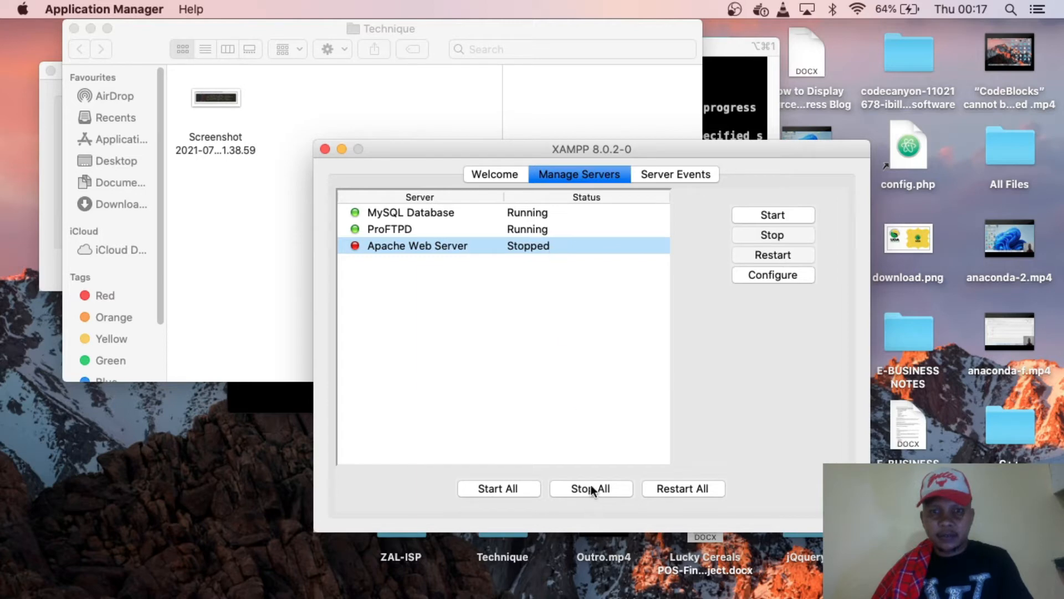
mouse_move(605, 262)
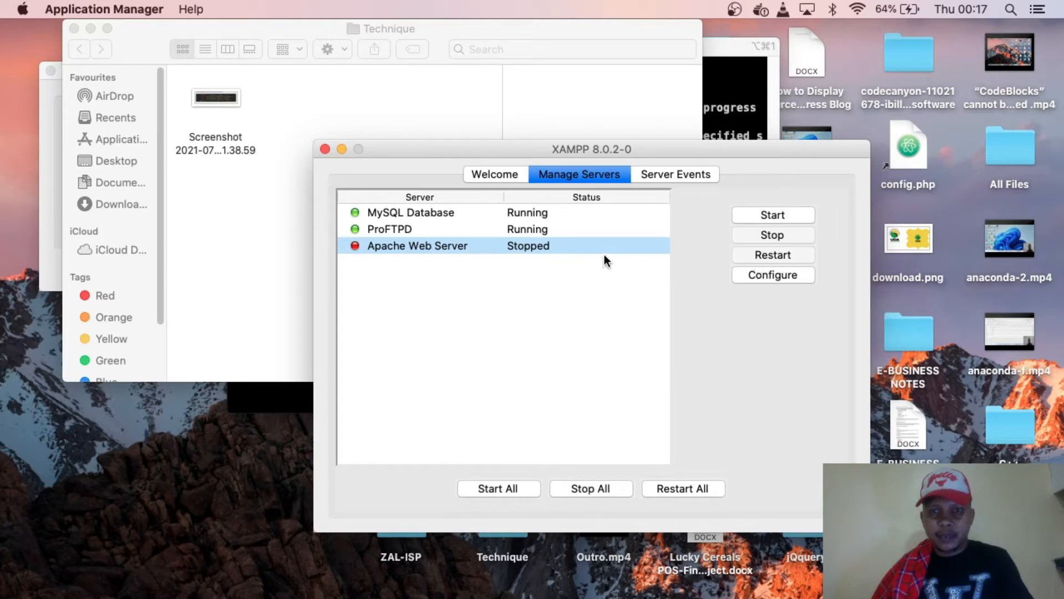
mouse_move(521, 258)
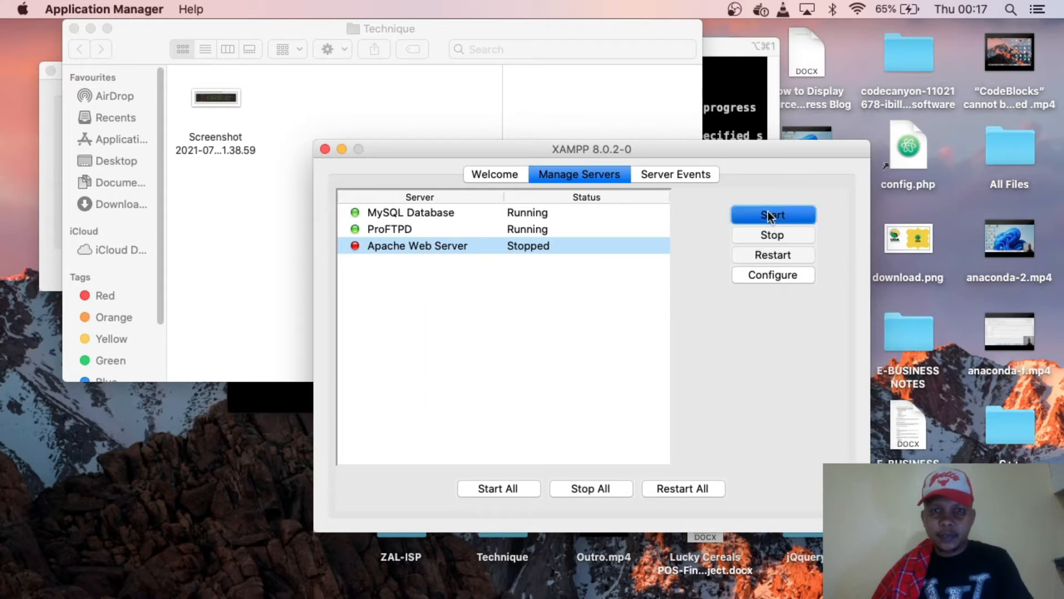
Step: Attempt to start Apache Web Server, which stays Stopped, then bring up Terminal
click(774, 215)
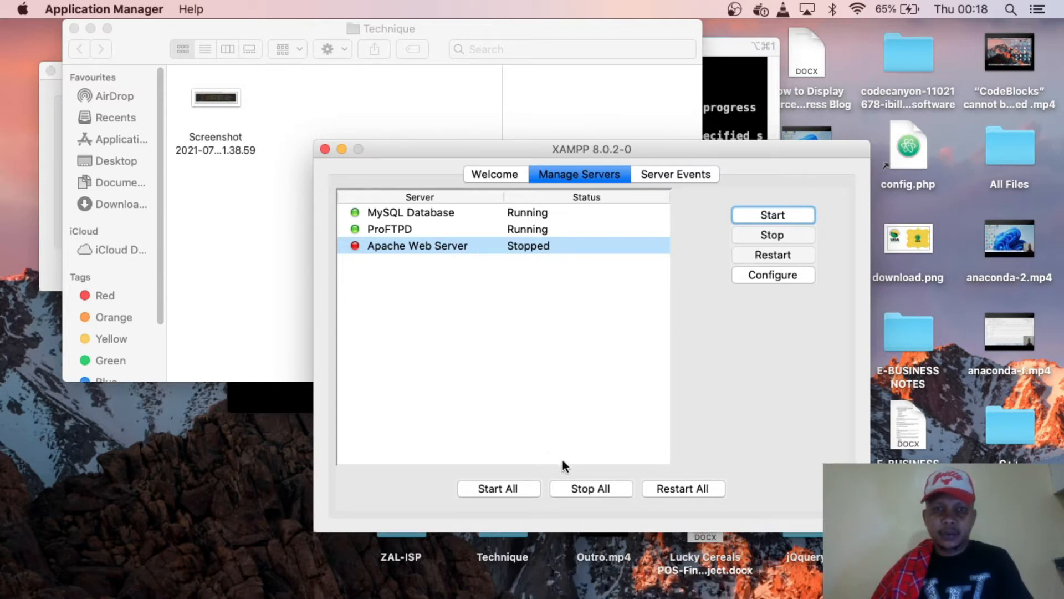
mouse_move(471, 353)
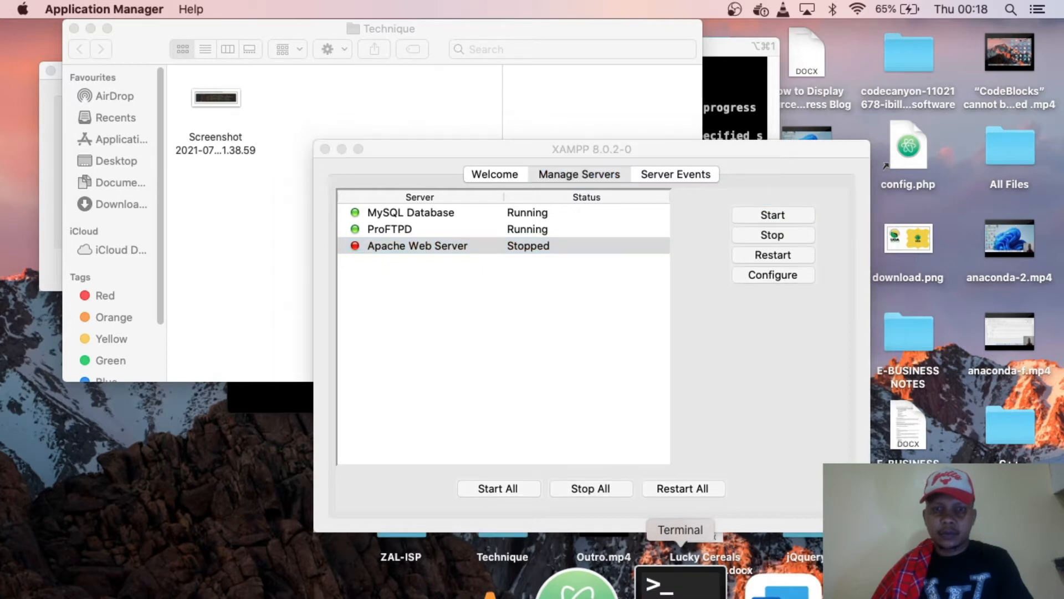
click(666, 597)
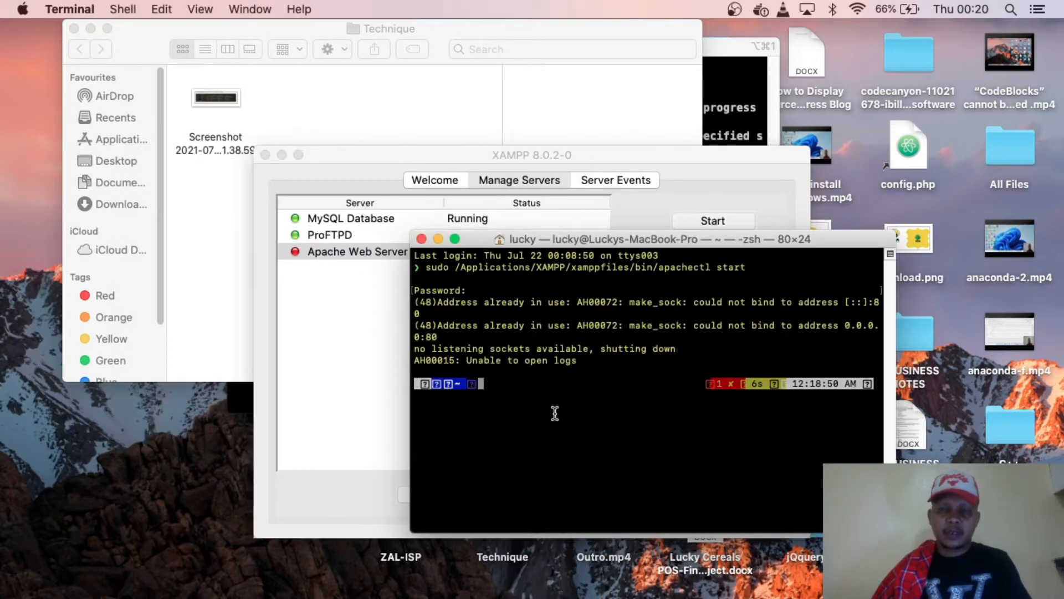
Step: Run 'sudo apachectl stop' twice to free port 80 from the system Apache
text(sudo)
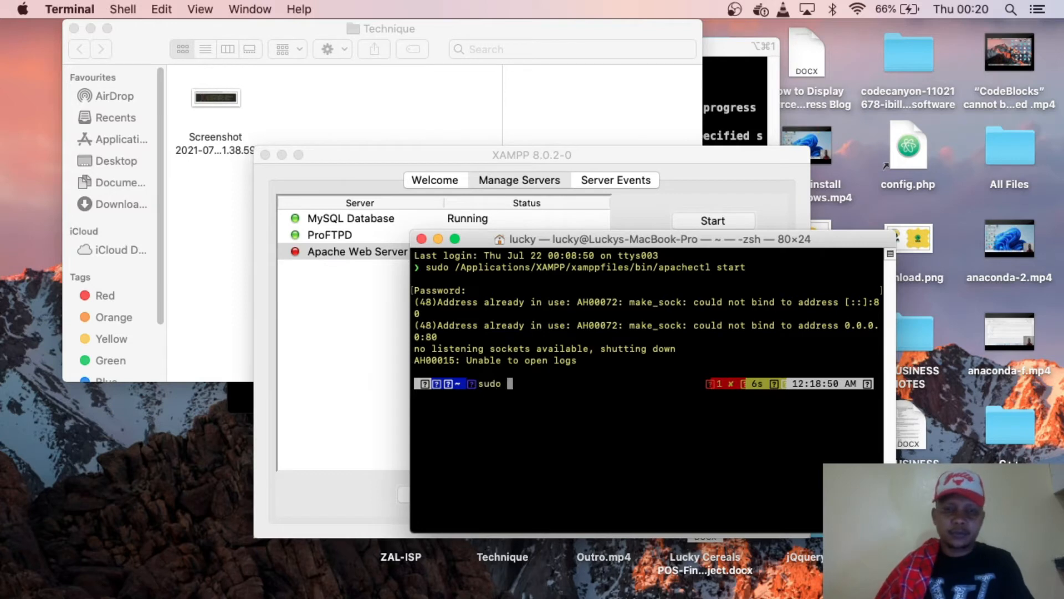
text(apachect)
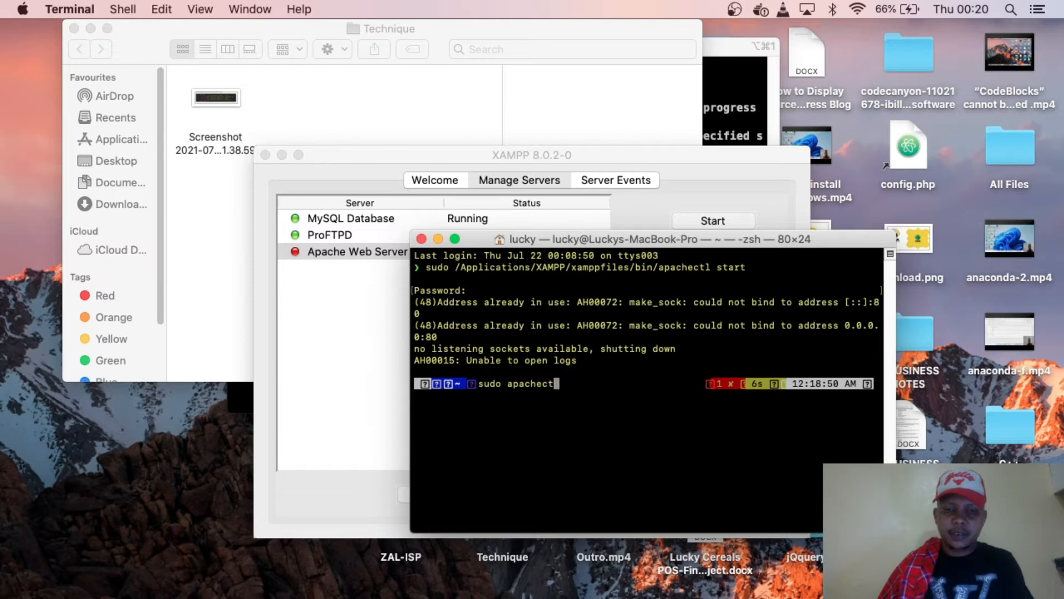
text(l)
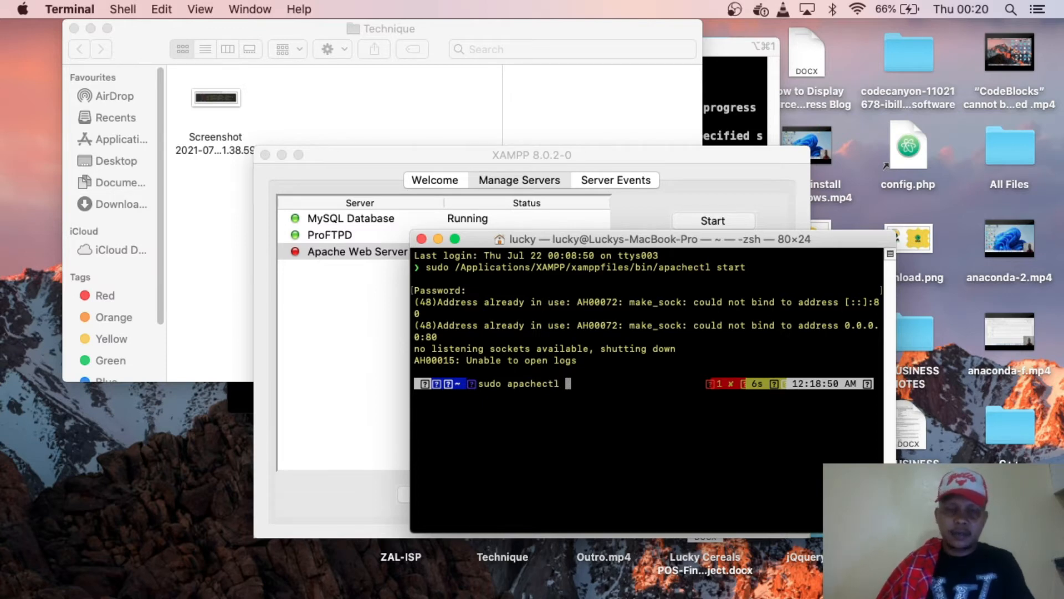
text(stop)
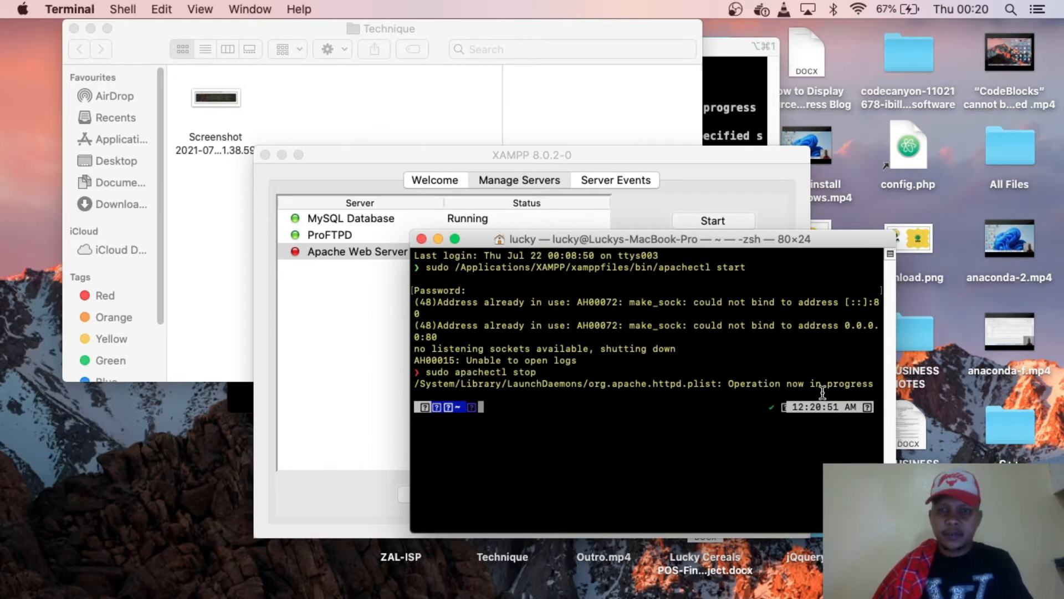
mouse_move(692, 397)
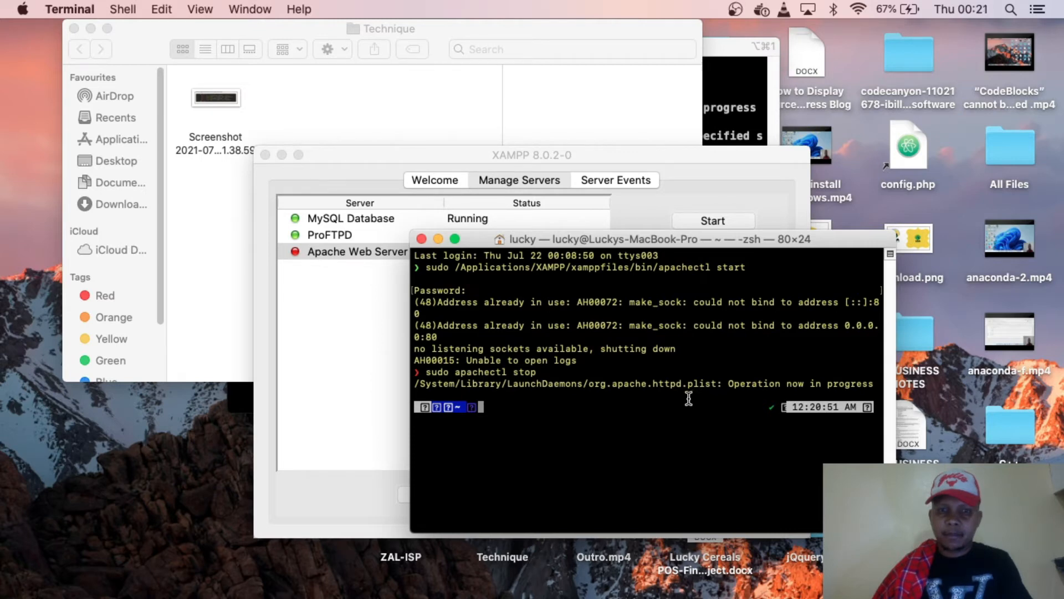
text(sudo apachectl stop)
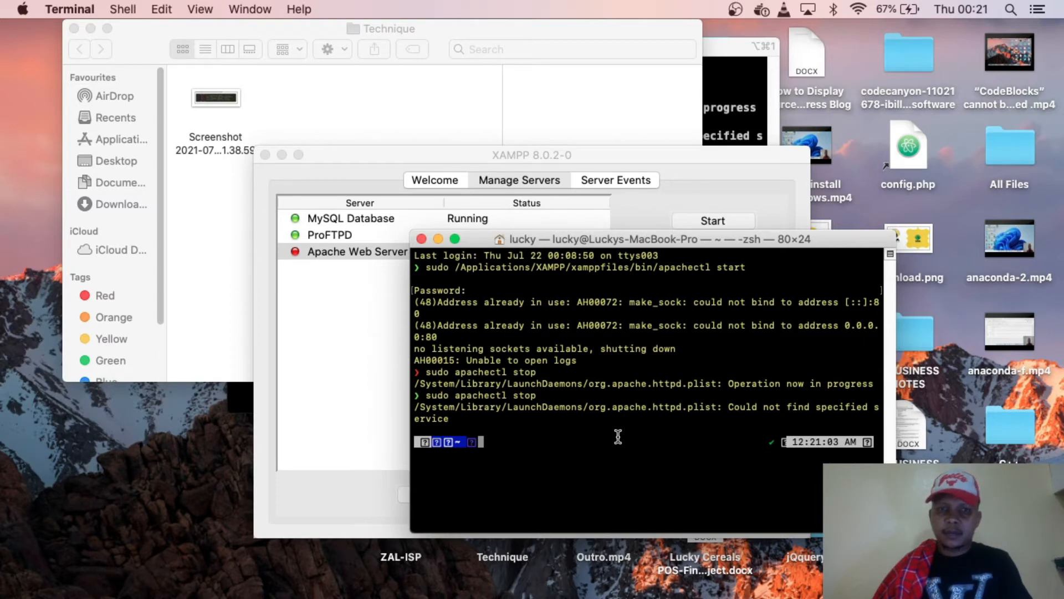
mouse_move(609, 424)
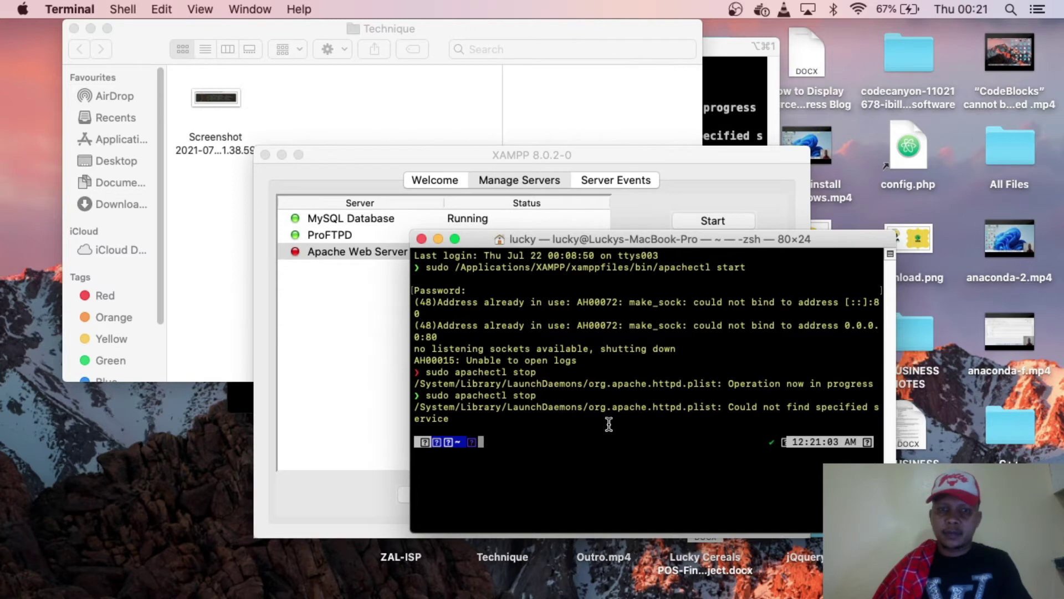
mouse_move(346, 326)
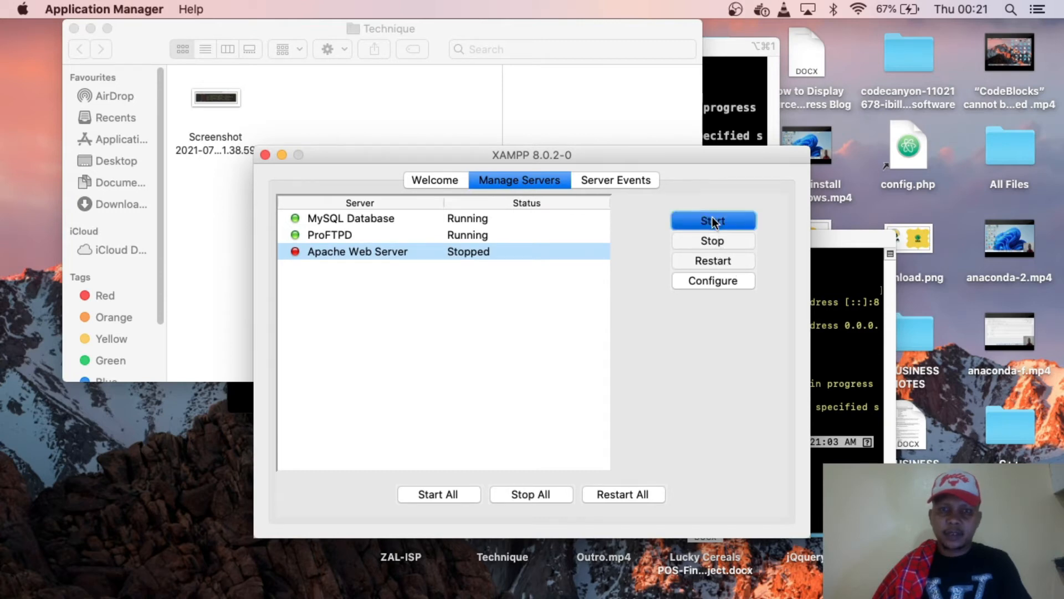
Step: Start Apache Web Server so it shows Running alongside MySQL and ProFTPD
click(714, 220)
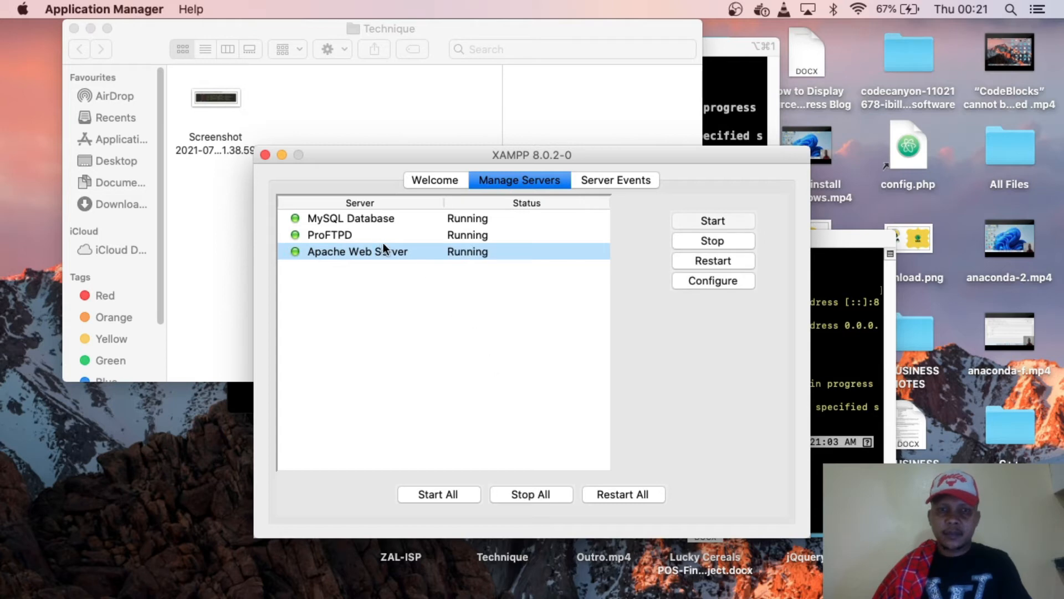
mouse_move(719, 429)
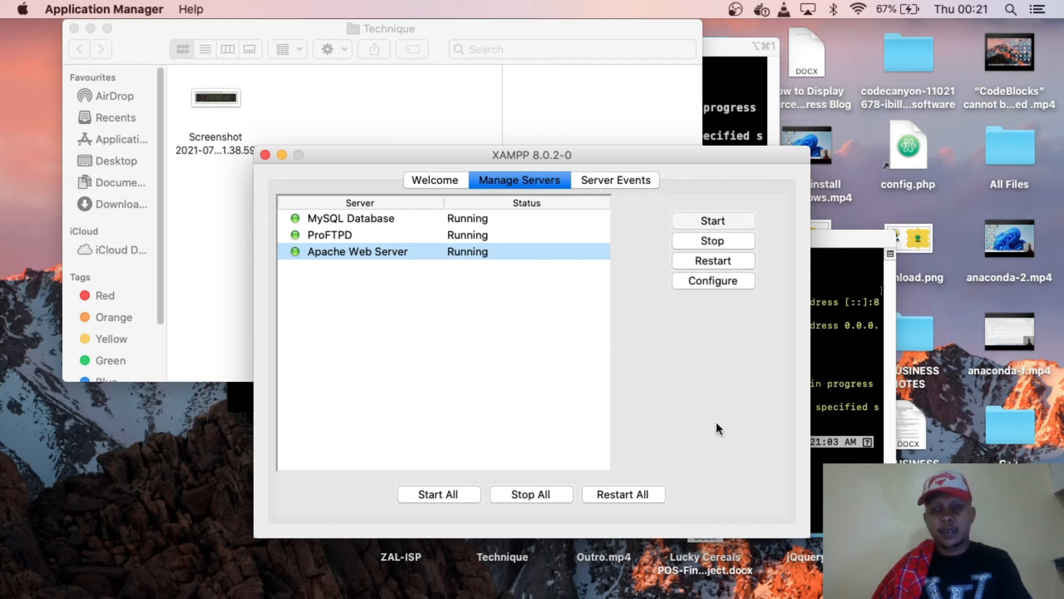
mouse_move(452, 282)
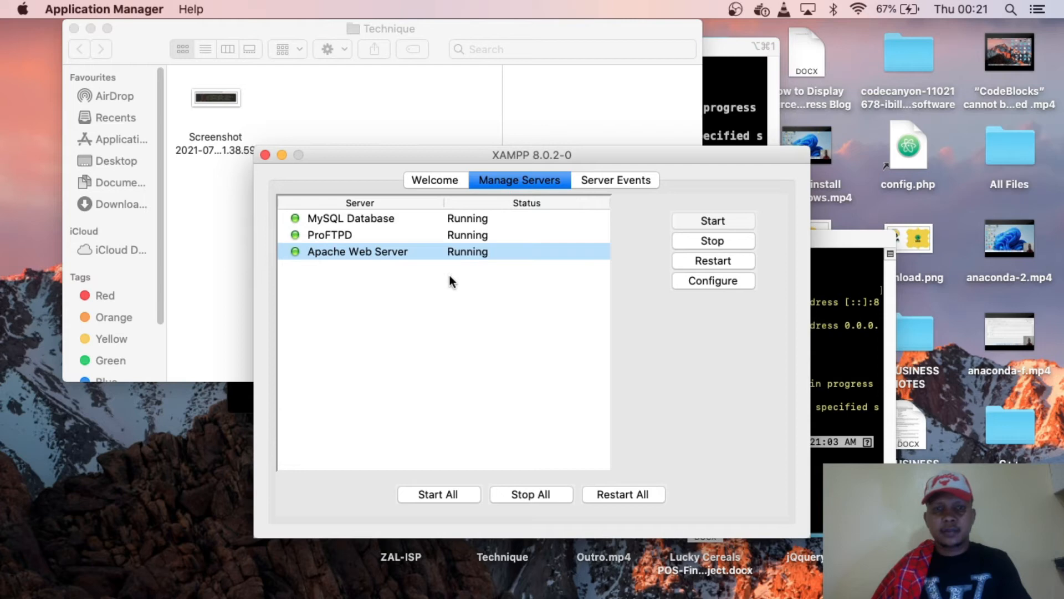
mouse_move(533, 366)
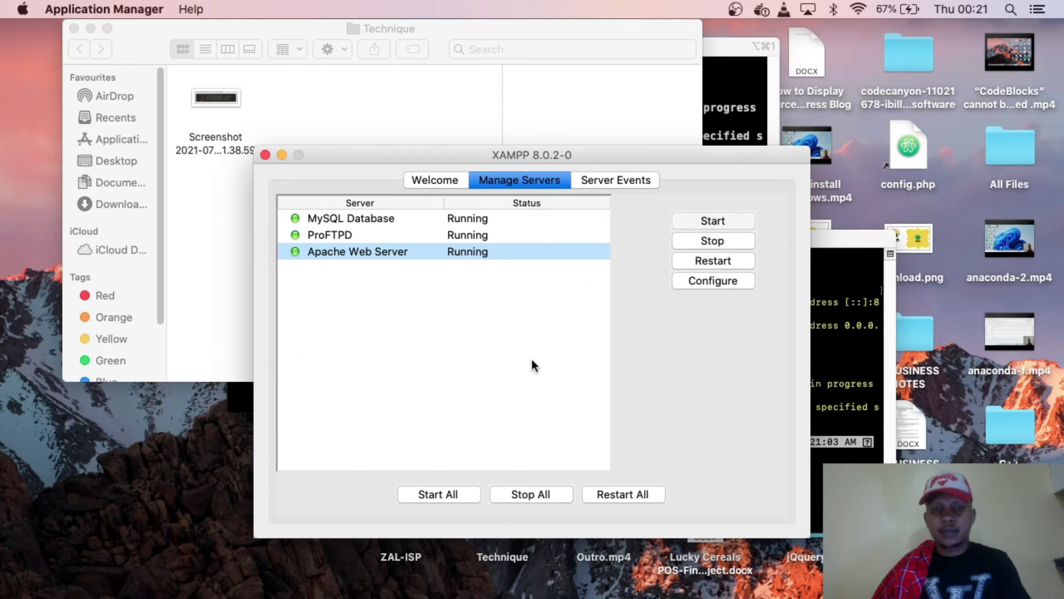
mouse_move(783, 386)
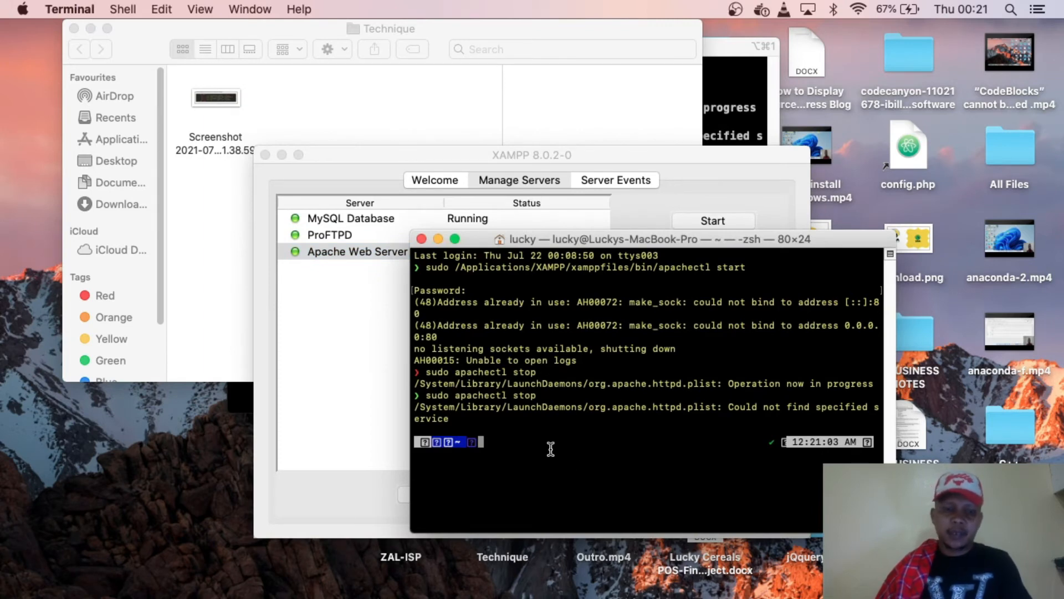
Step: Enter another 'sudo apachectl stop' command at the zsh prompt
text(studo)
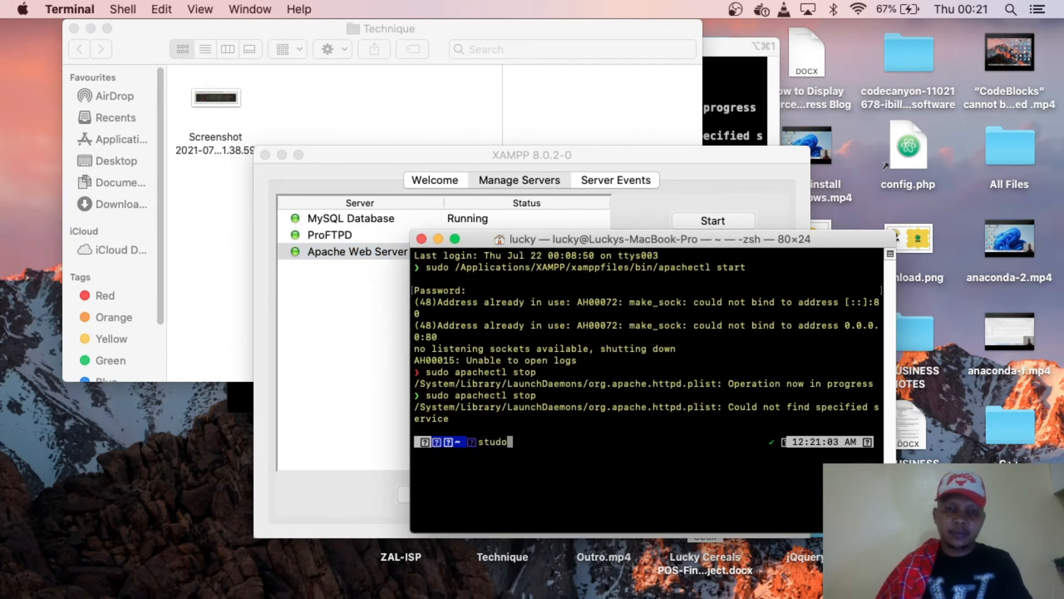
text(apac)
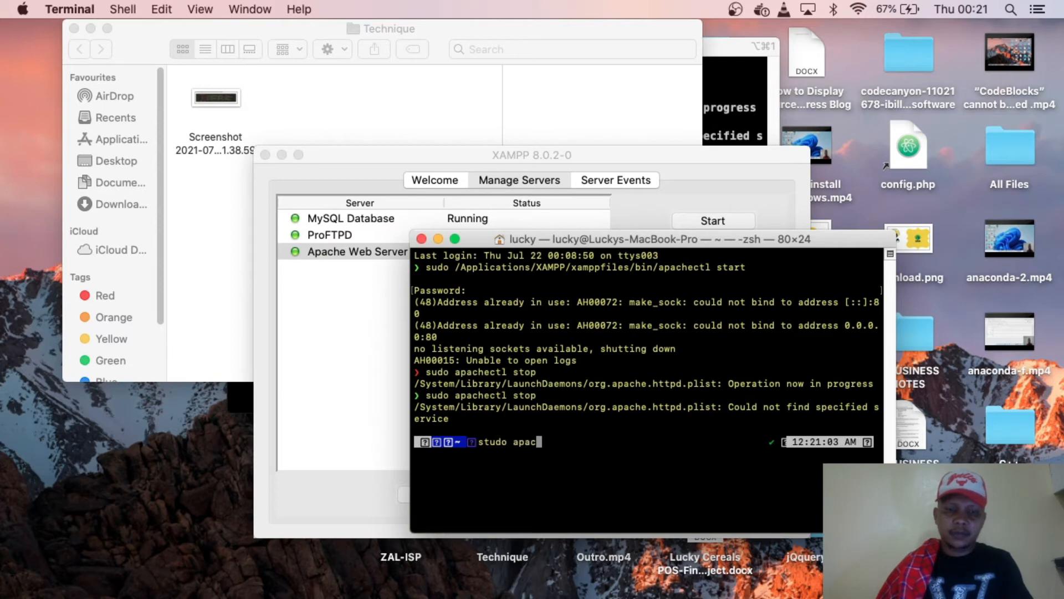
text(hectl)
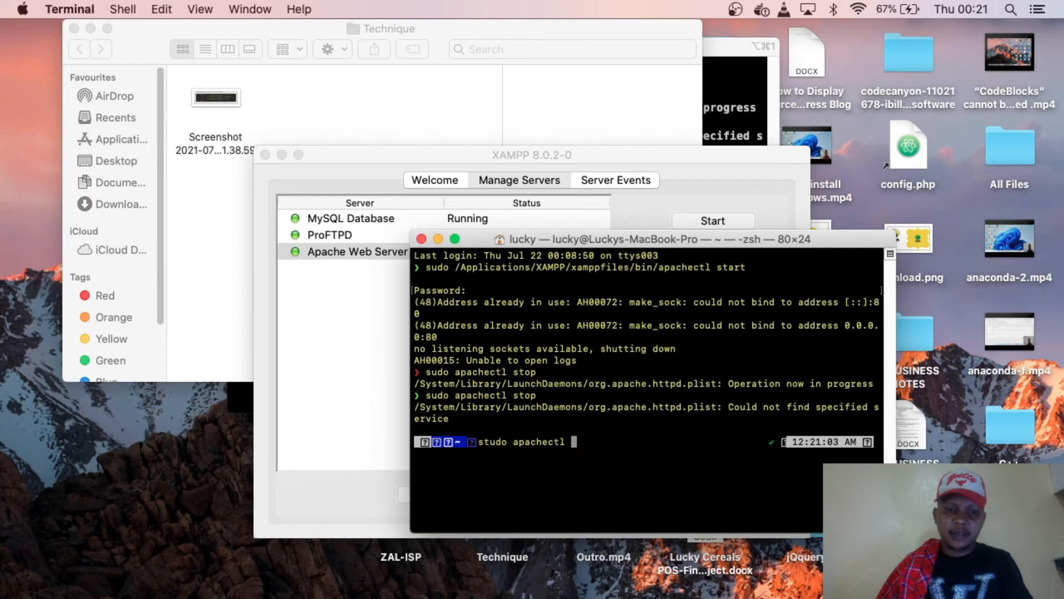
text(stop)
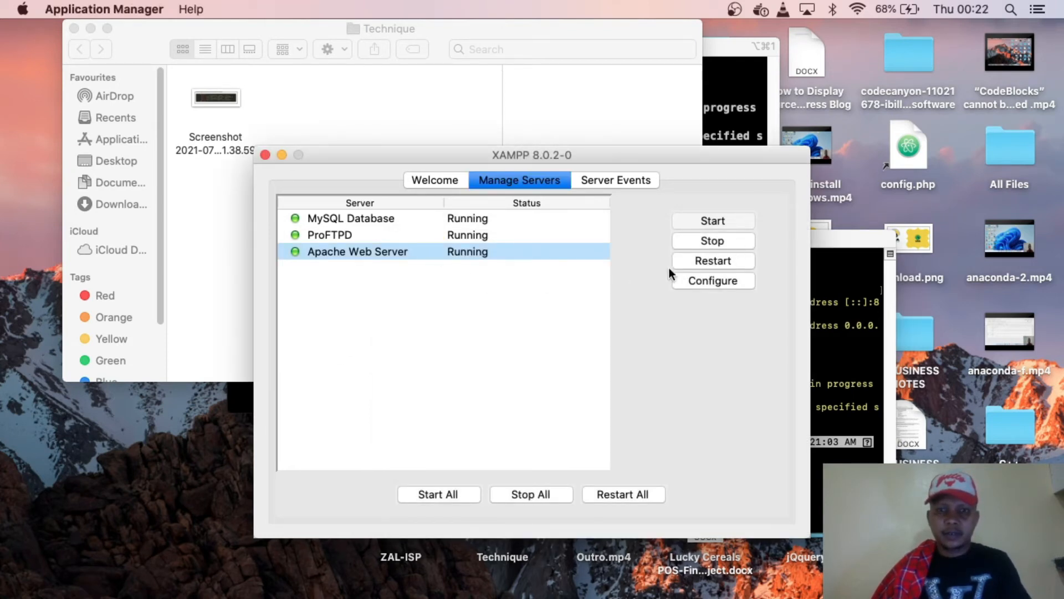
mouse_move(379, 273)
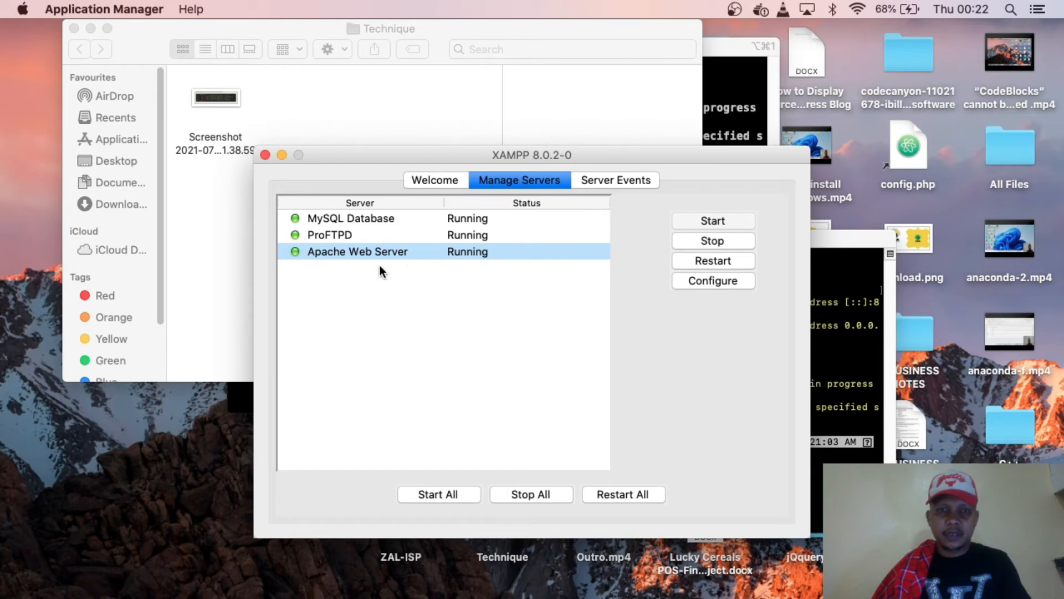
mouse_move(321, 259)
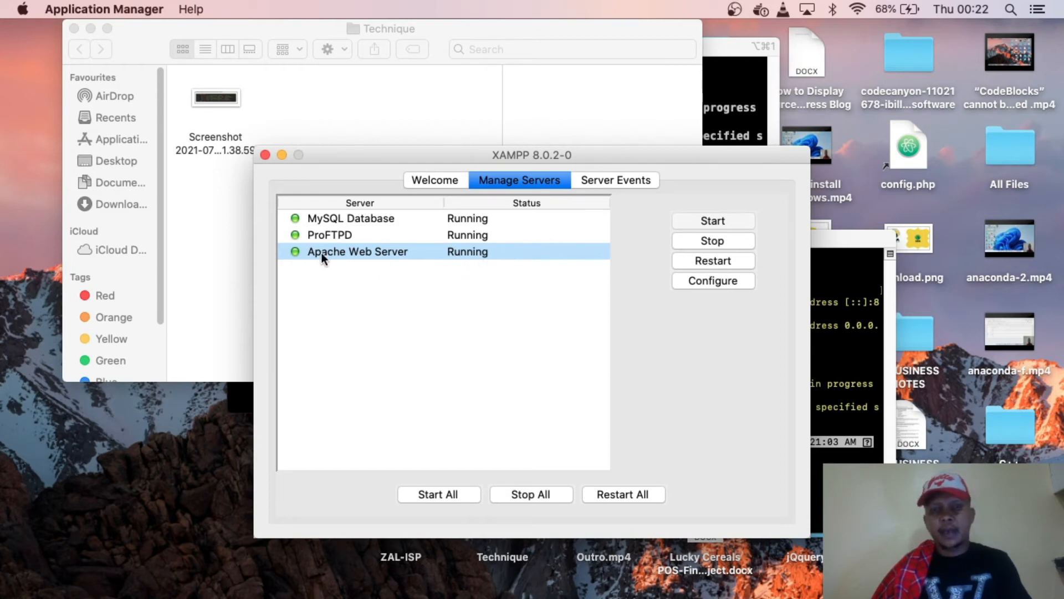
mouse_move(429, 241)
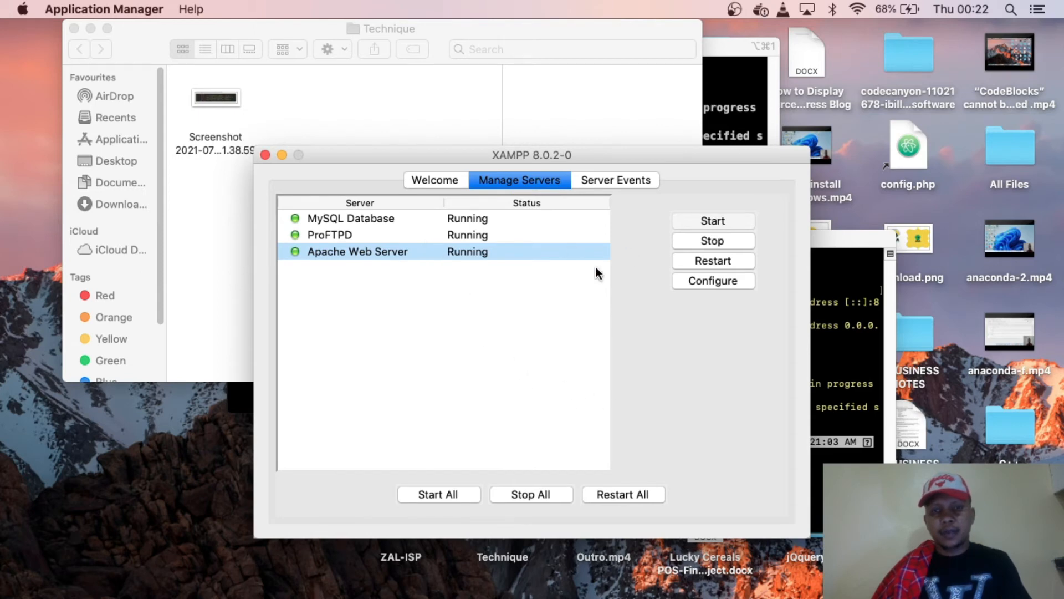
mouse_move(540, 274)
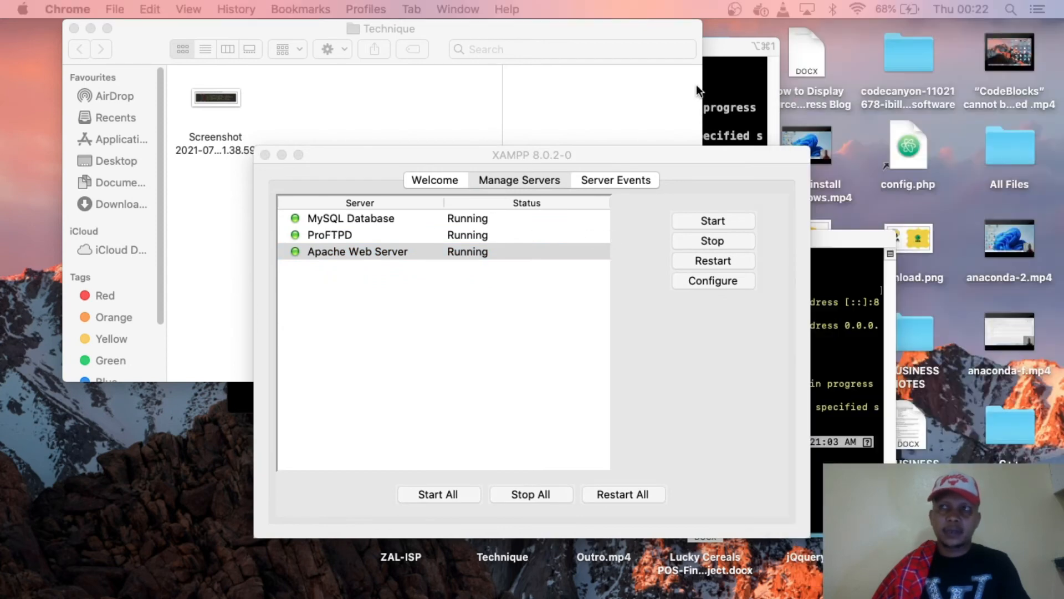
mouse_move(1004, 112)
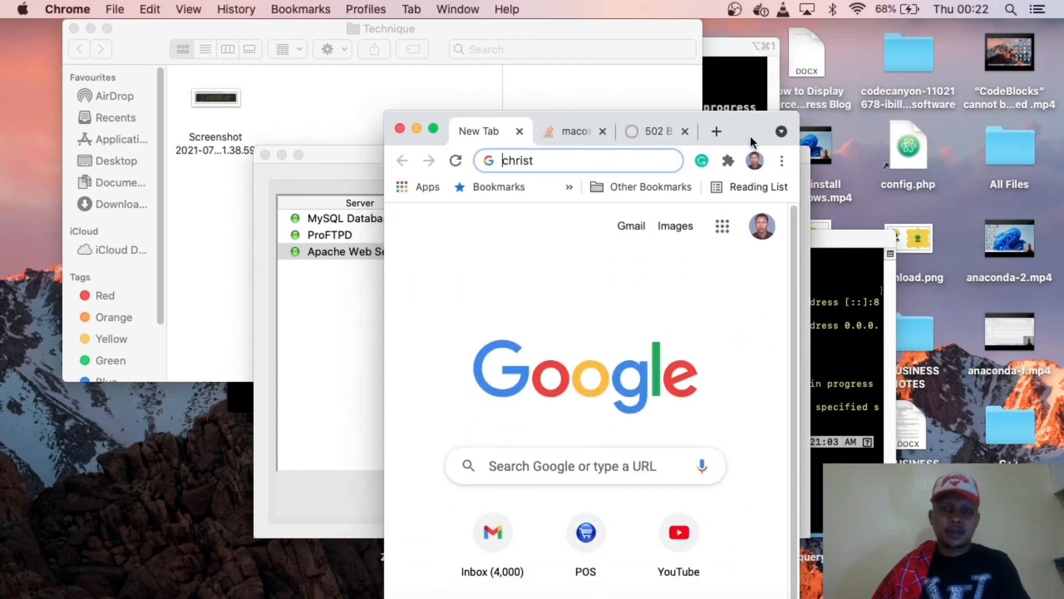
mouse_move(430, 133)
text(localhost/p)
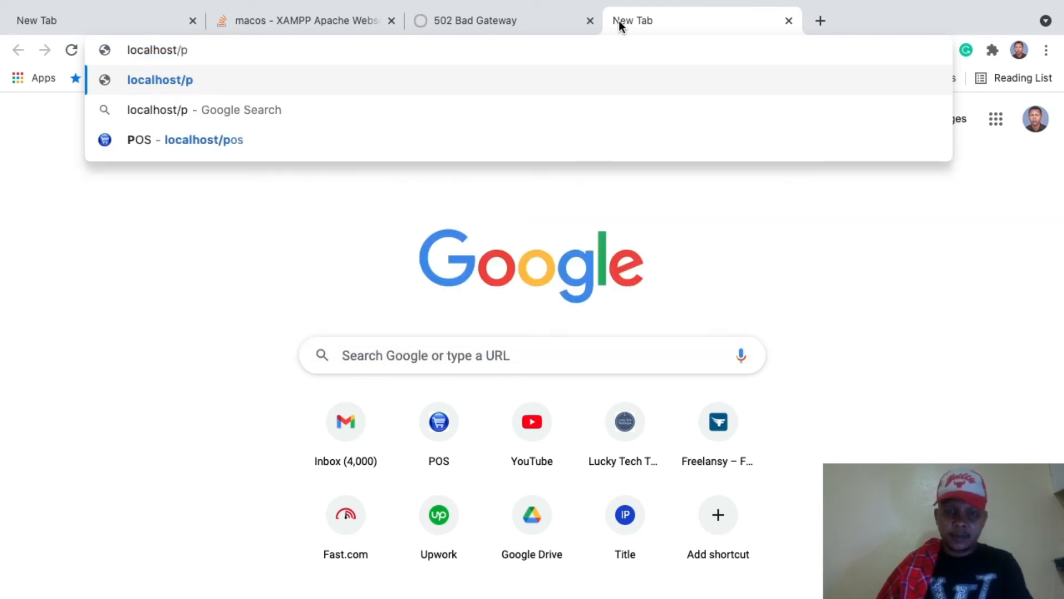
Step: Load localhost/phpmyadmin in a new Chrome tab
text(hpmya)
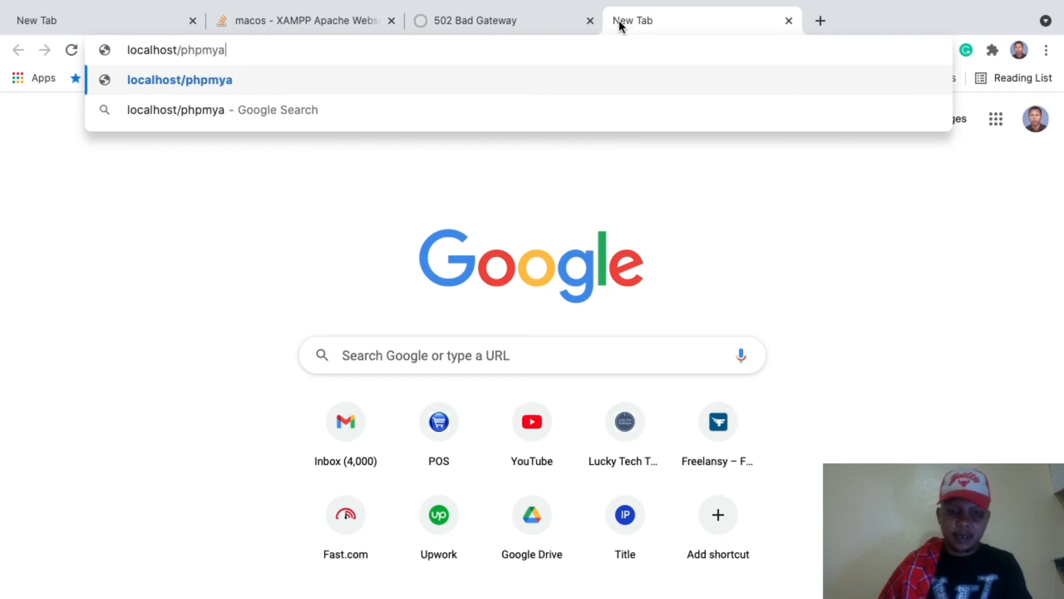
text(dmin)
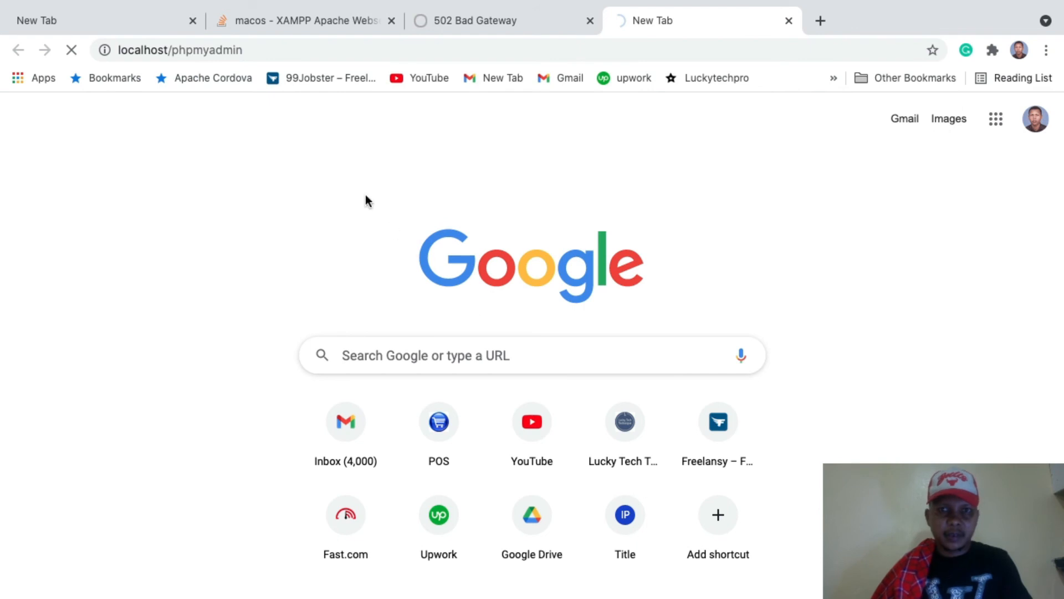
mouse_move(610, 327)
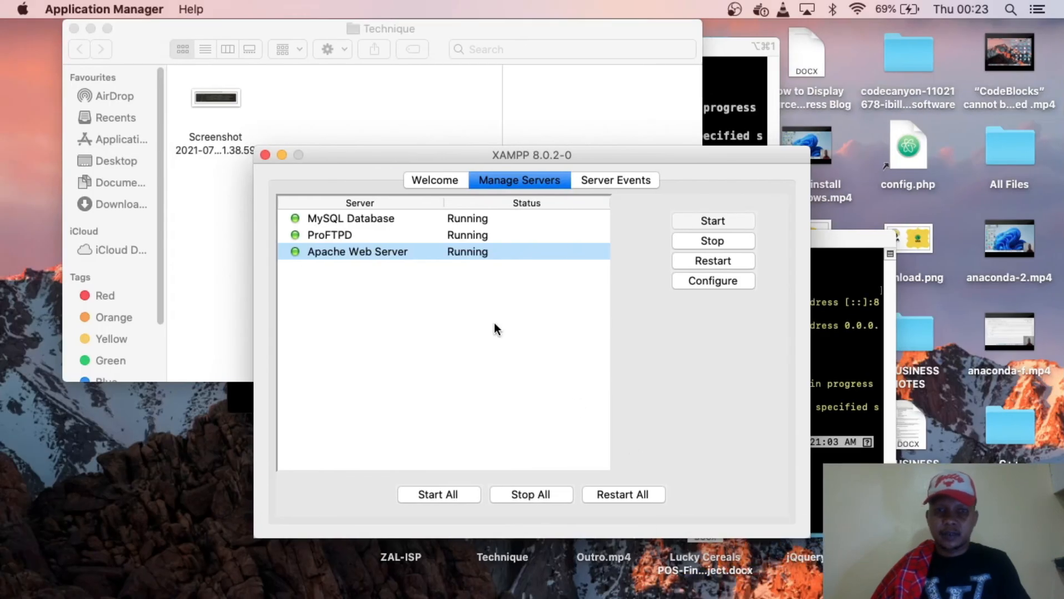
mouse_move(312, 247)
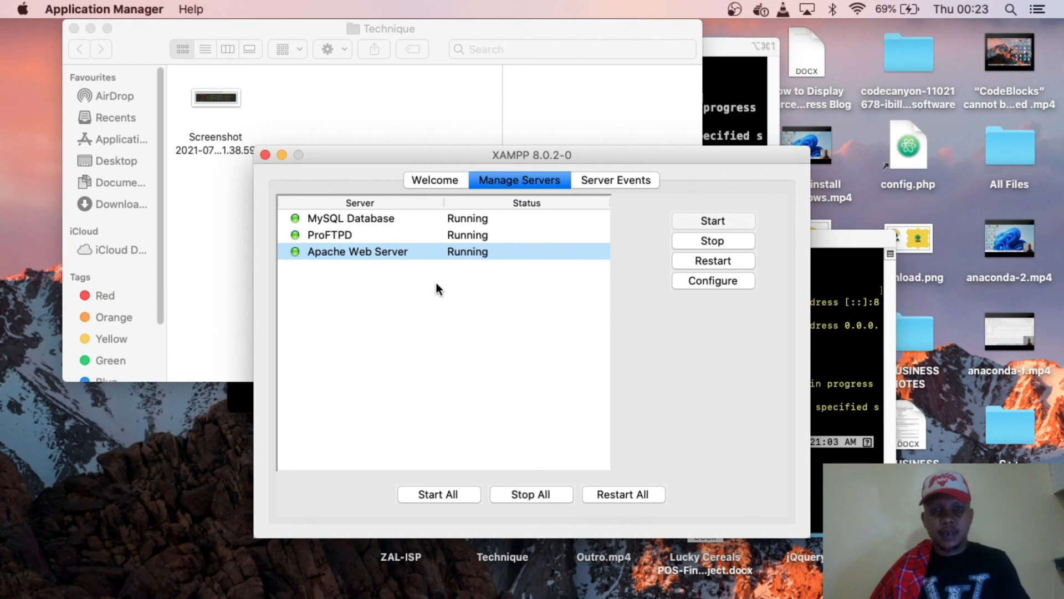
mouse_move(138, 106)
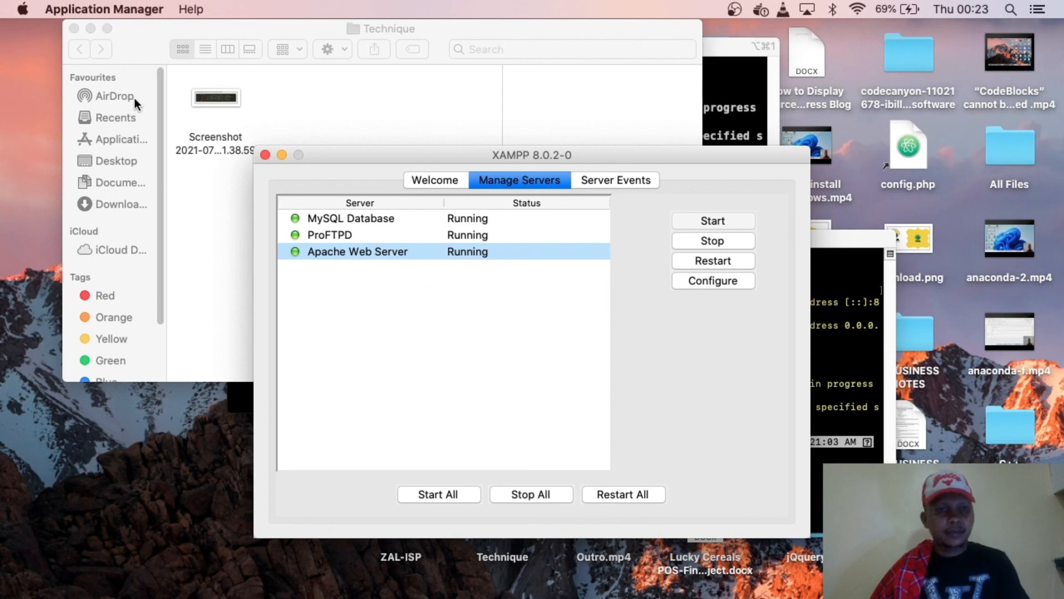
mouse_move(96, 126)
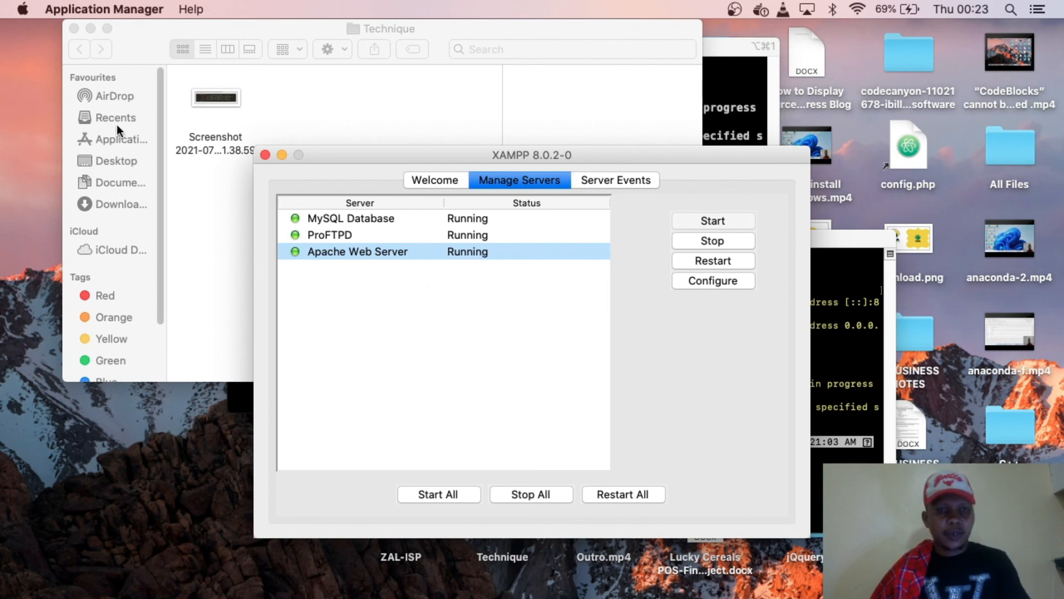
mouse_move(224, 289)
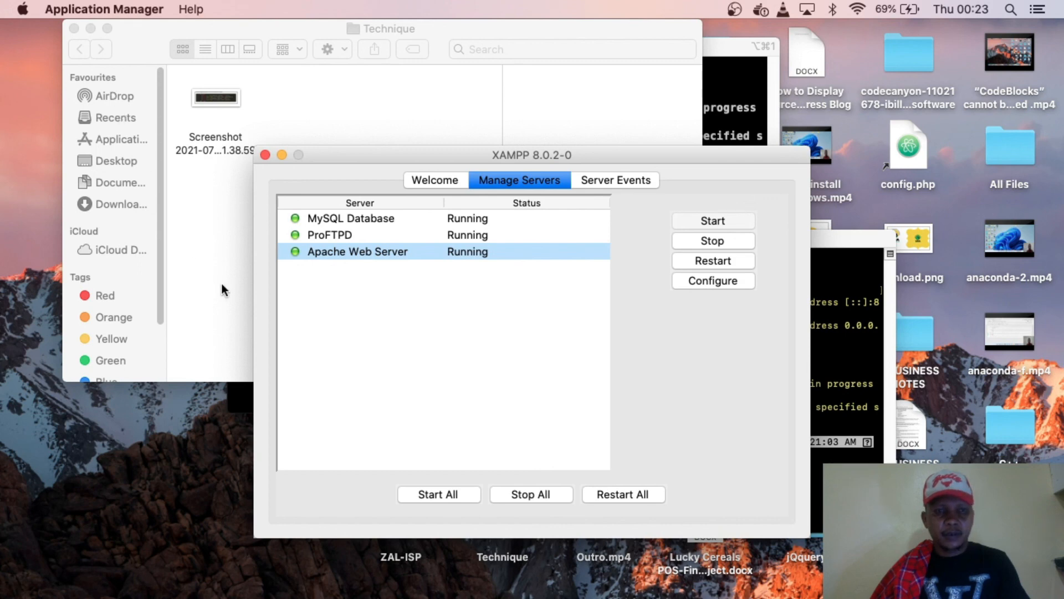